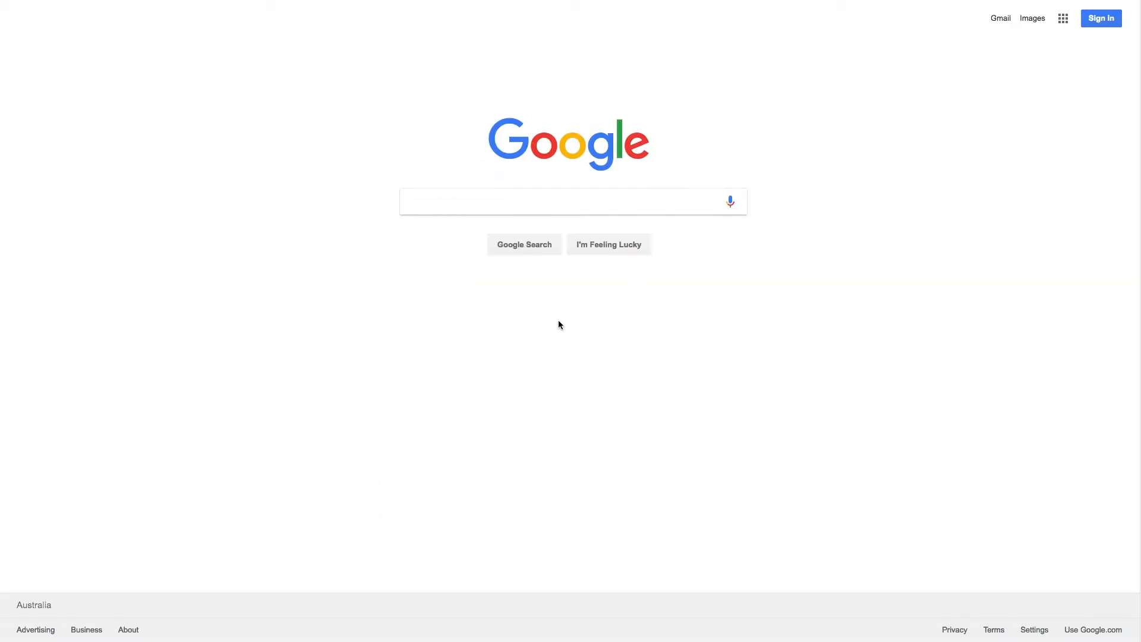
mouse_move(500, 283)
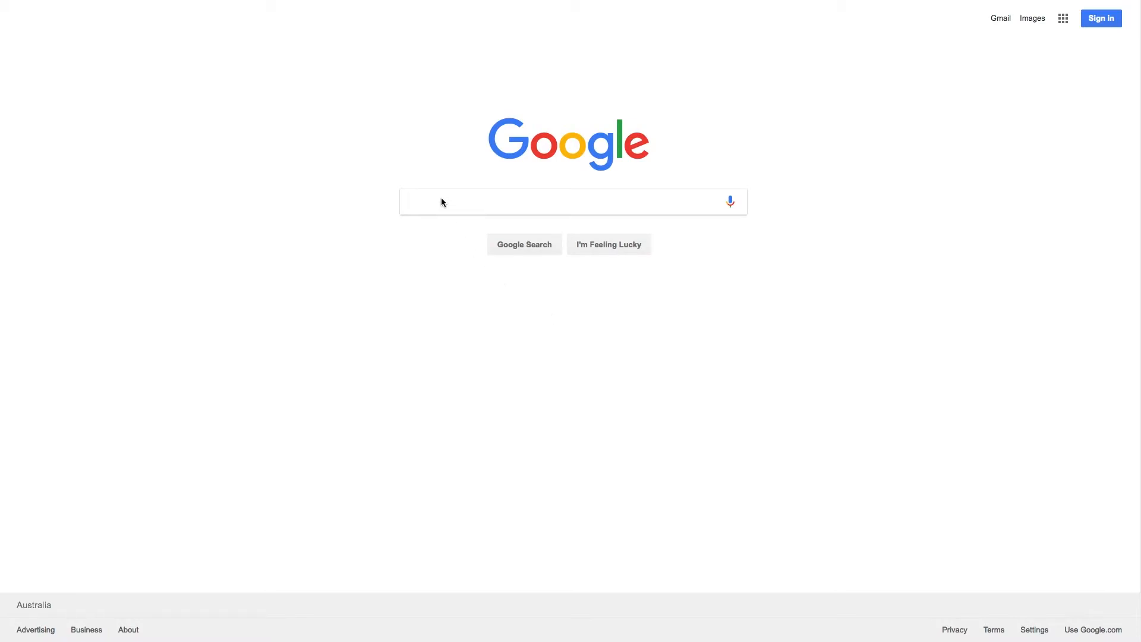
mouse_move(447, 206)
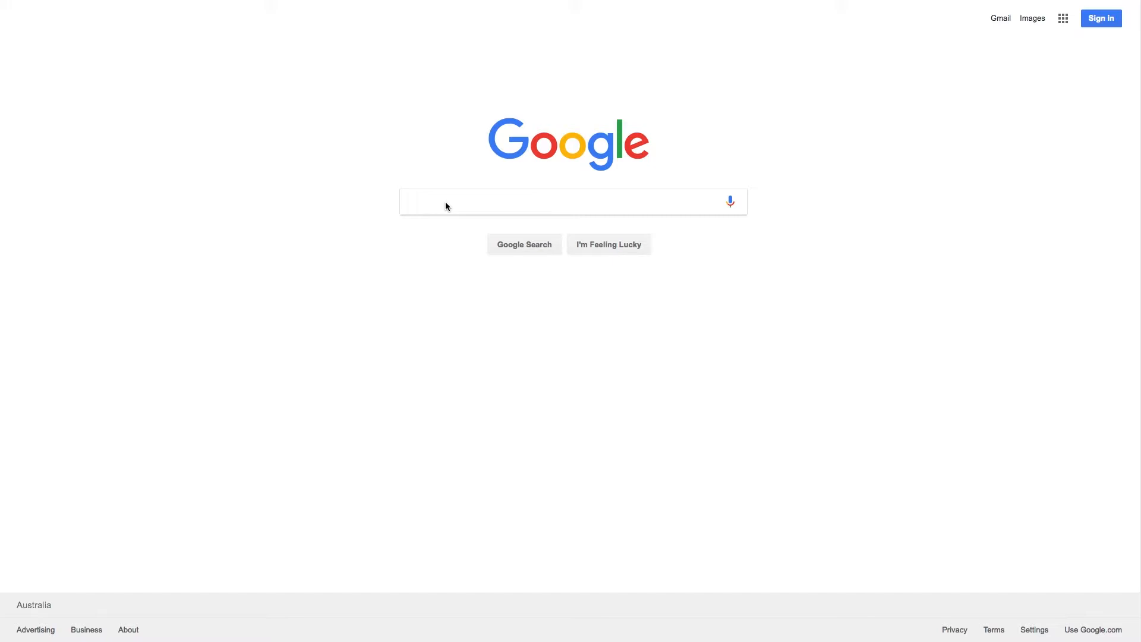
Search Google for 'grammarly' and open Grammarly's homepage
type("grammarly")
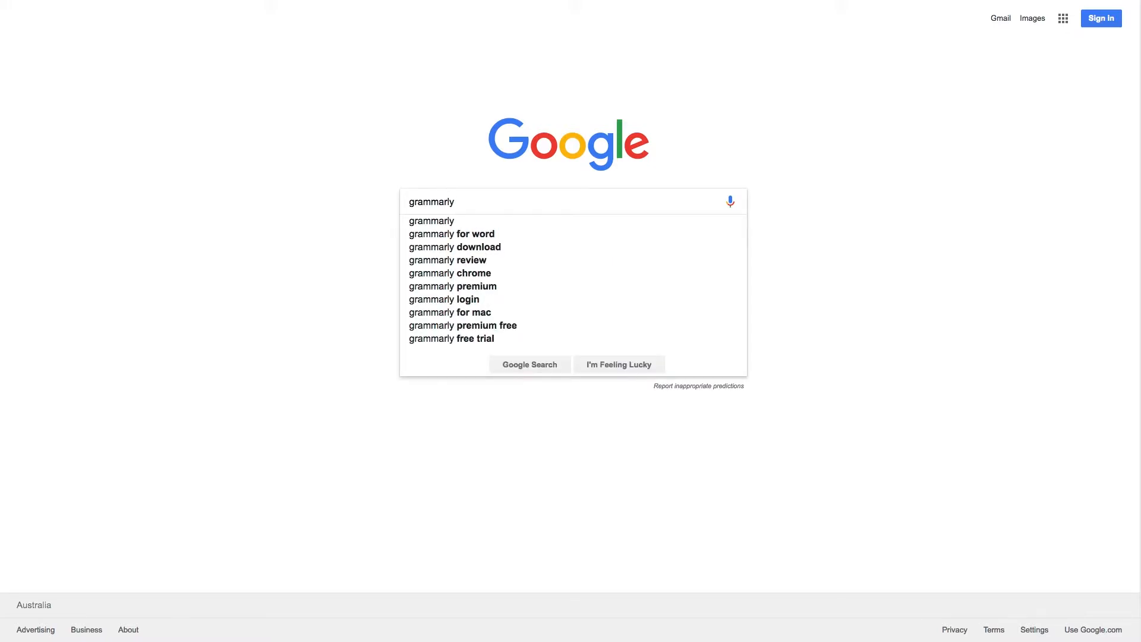
left_click(529, 364)
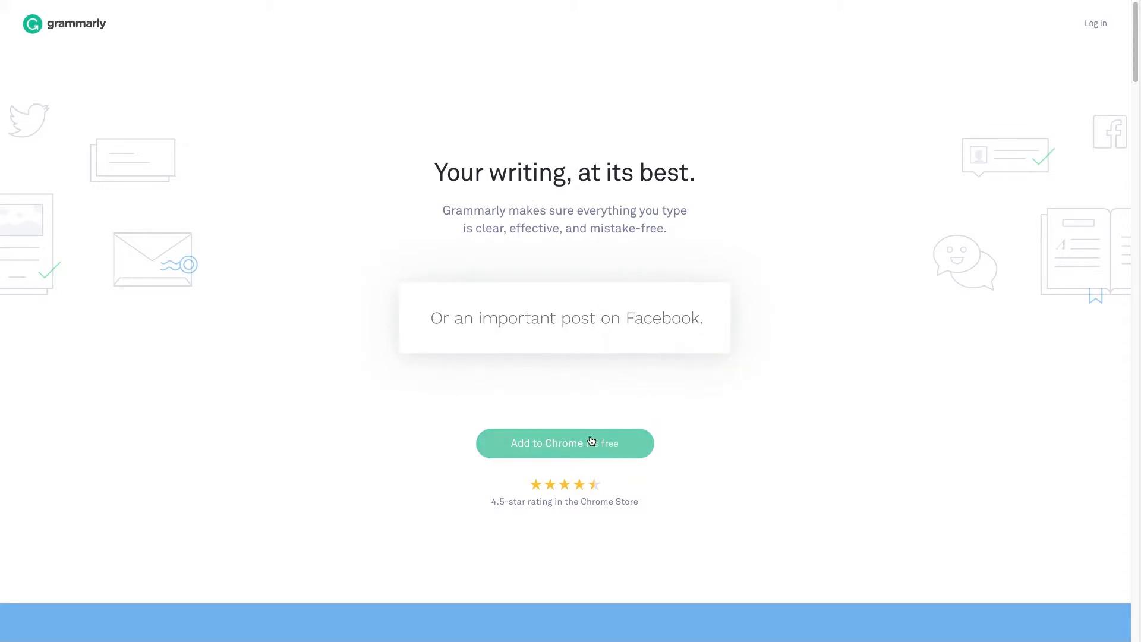
Start adding Grammarly to Chrome, then cancel the extension permission dialog
left_click(564, 443)
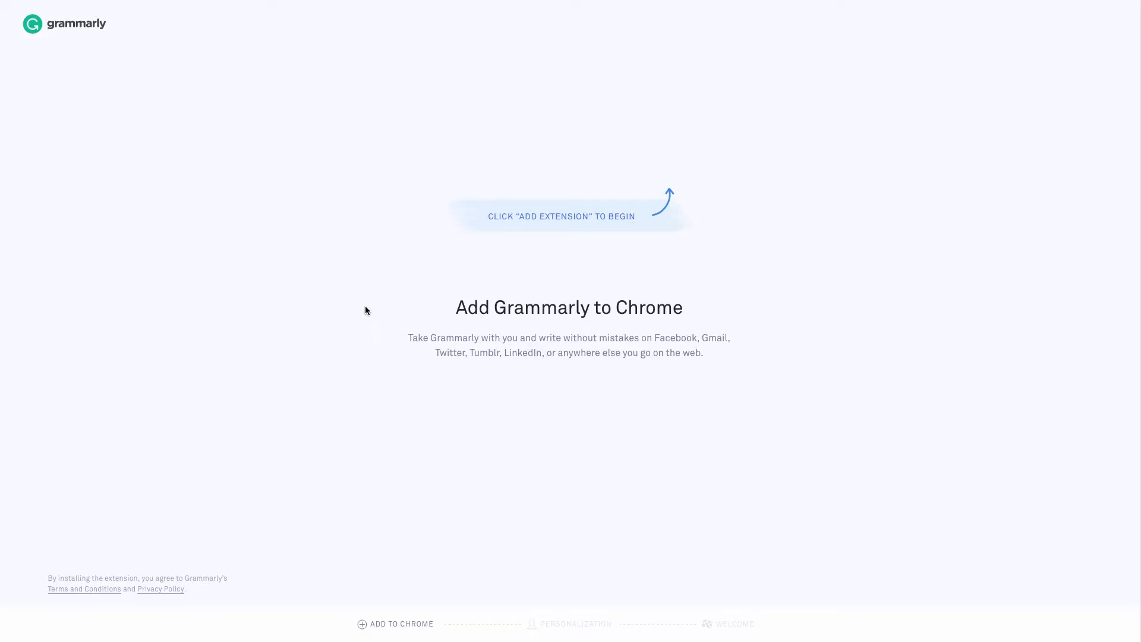
left_click(402, 640)
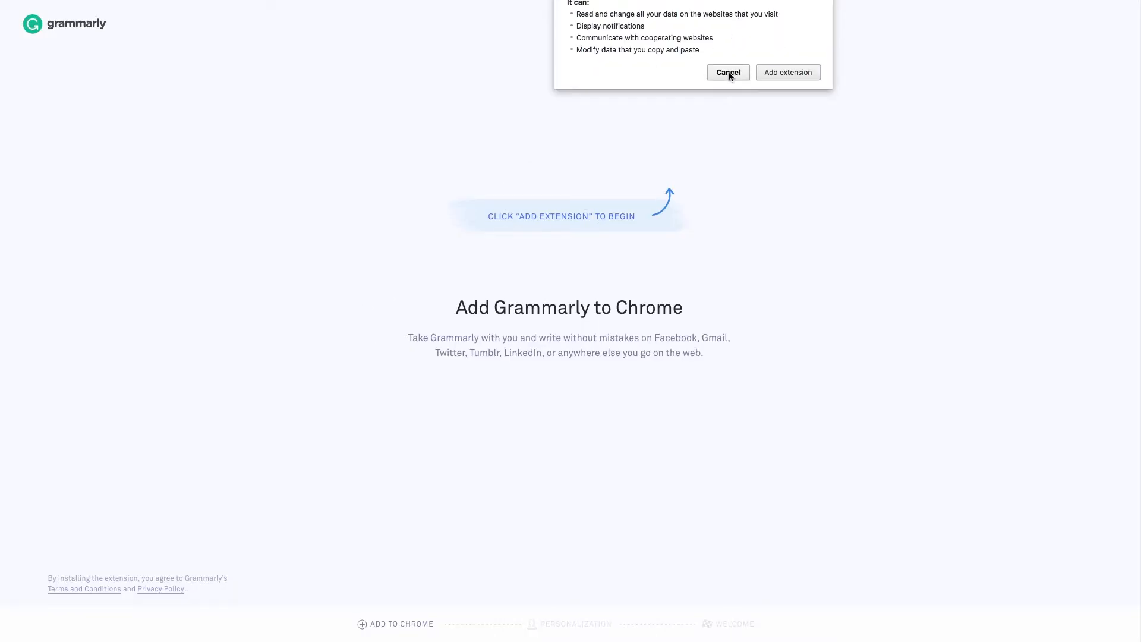
left_click(728, 72)
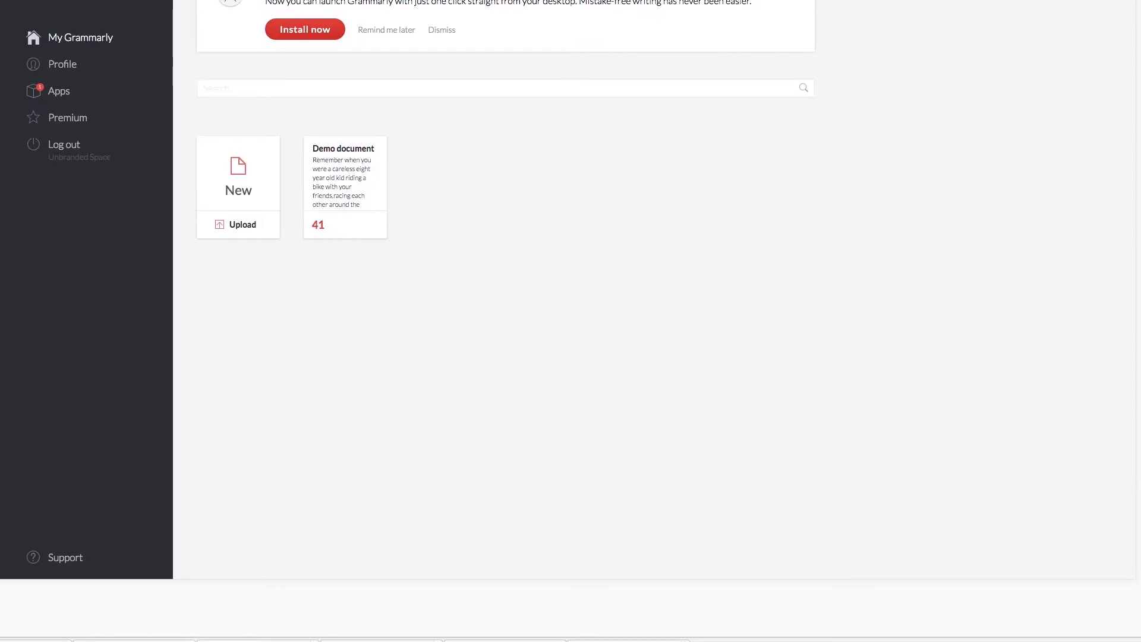
key("F12")
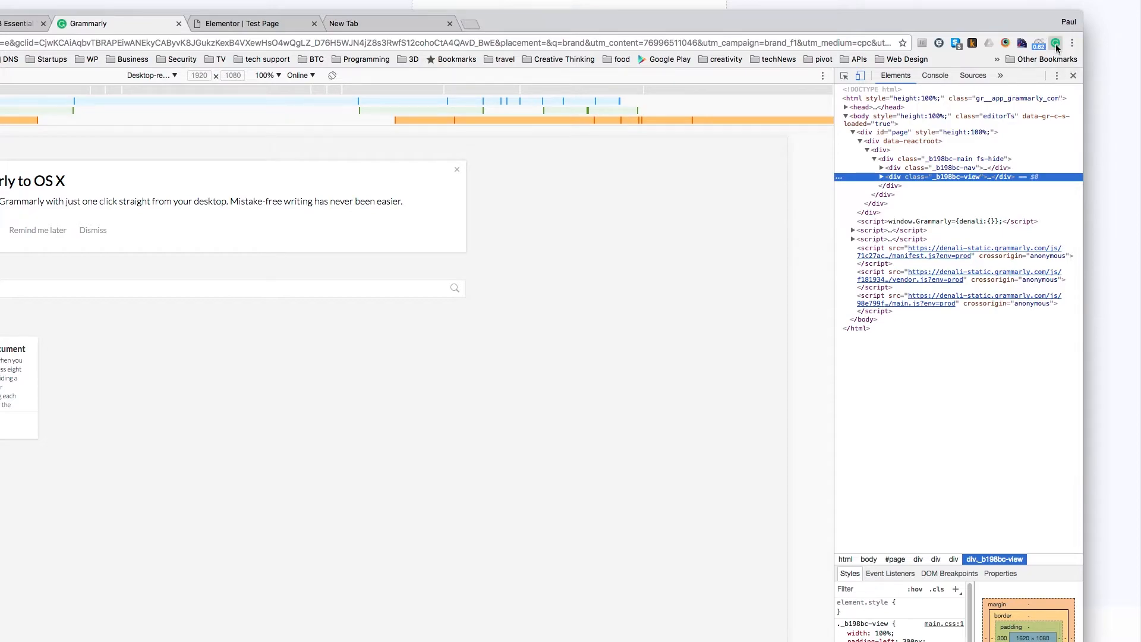
left_click(1056, 43)
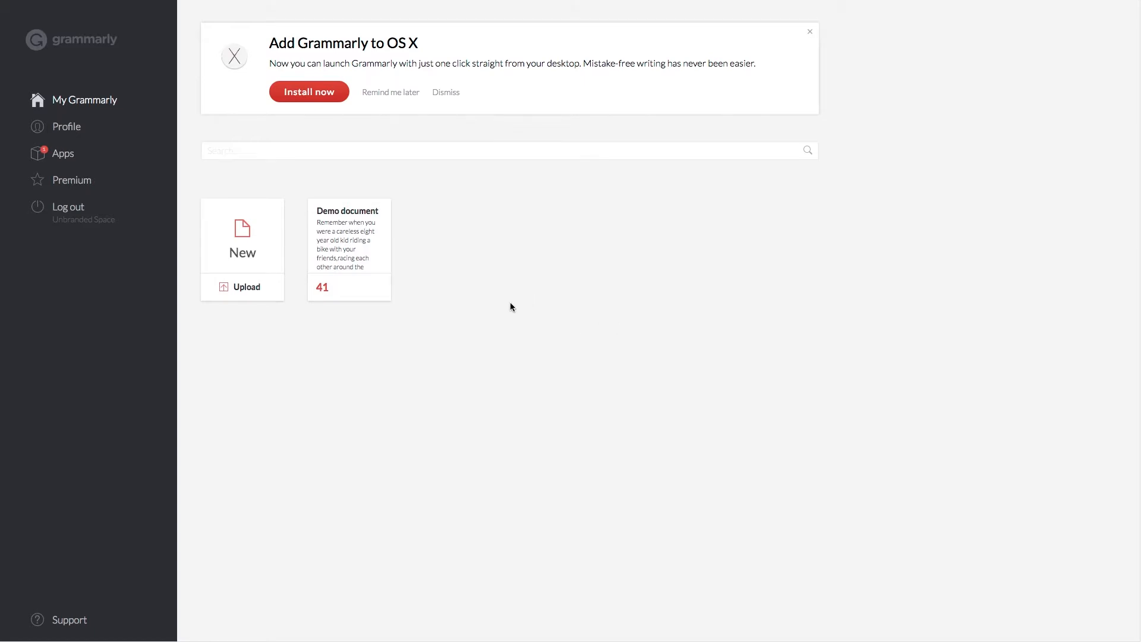
mouse_move(536, 286)
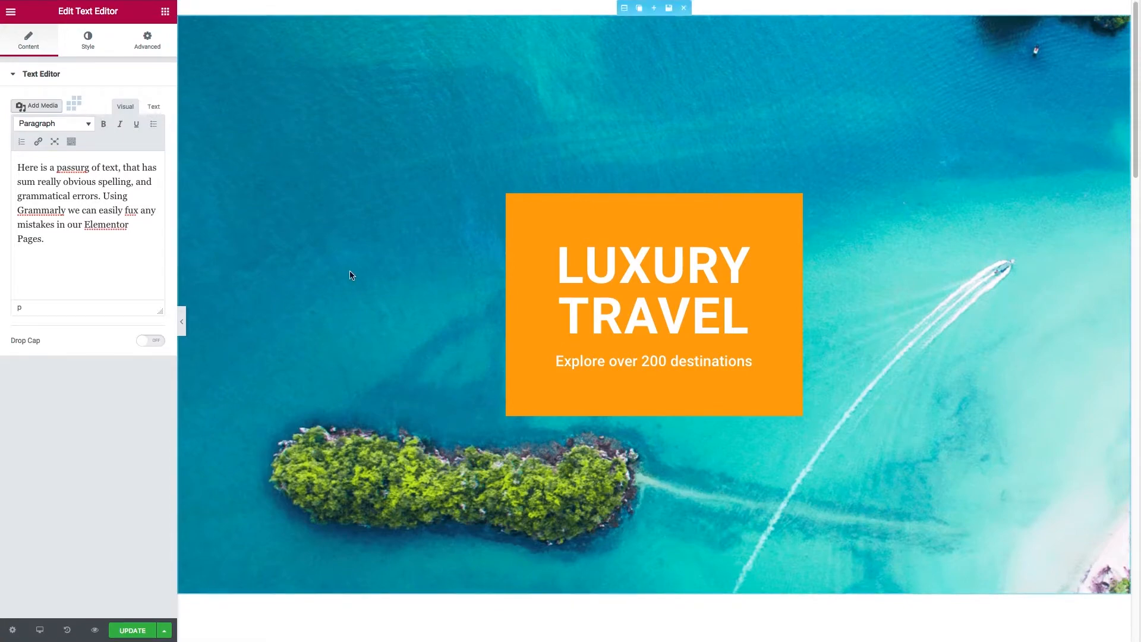
Scroll the Elementor canvas down to The best deals misspelled paragraph
scroll("down", 3)
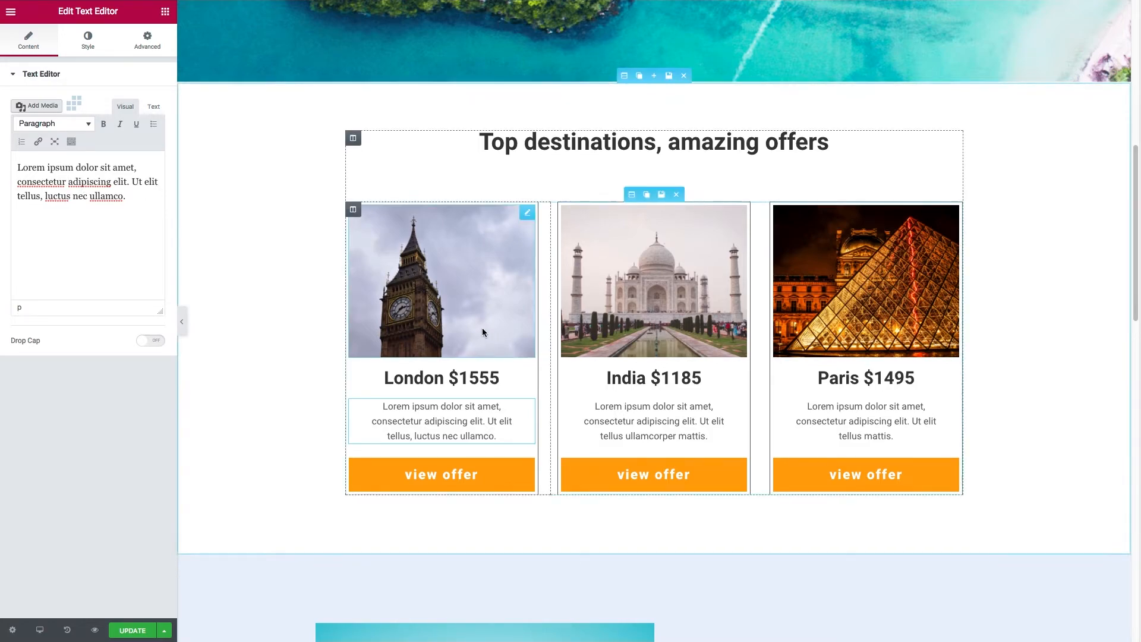
scroll("down", 3)
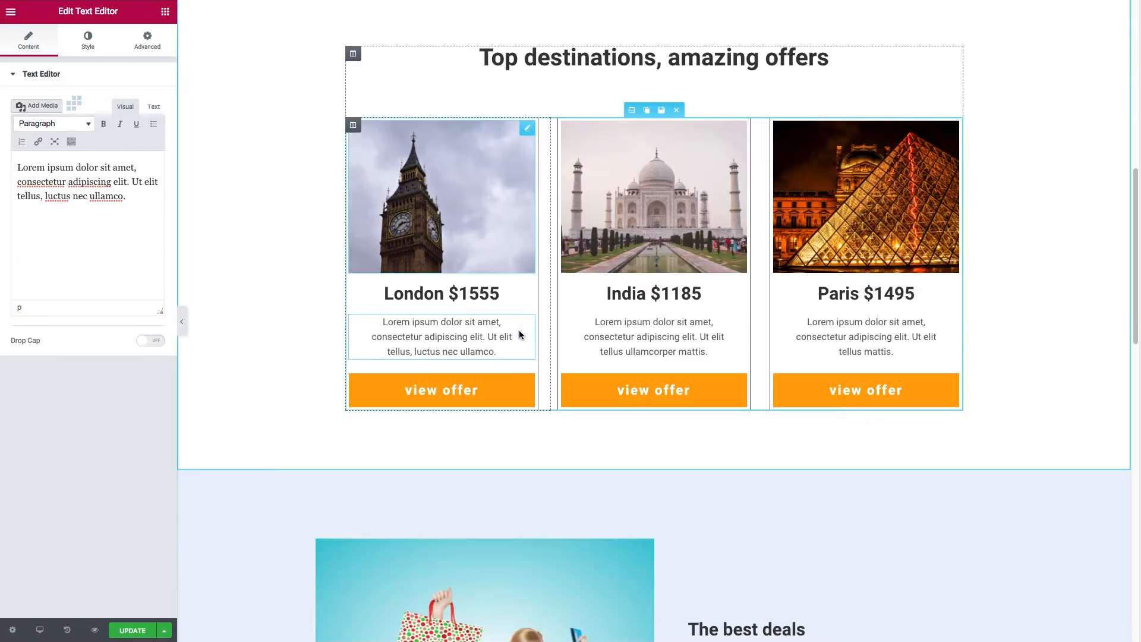
scroll("down", 3)
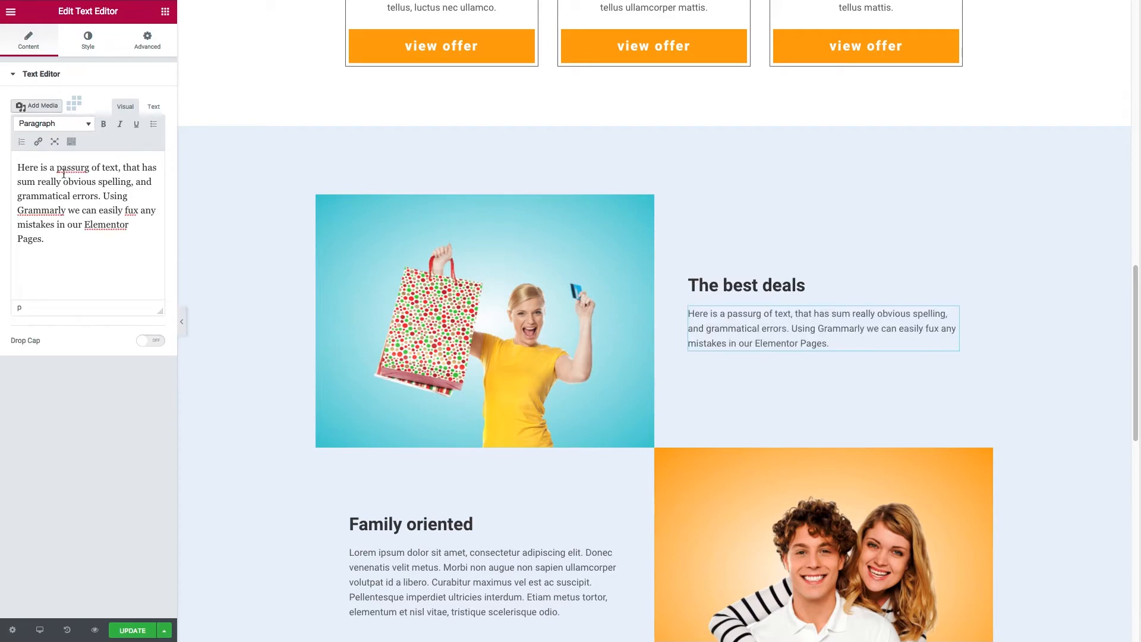
mouse_move(54, 142)
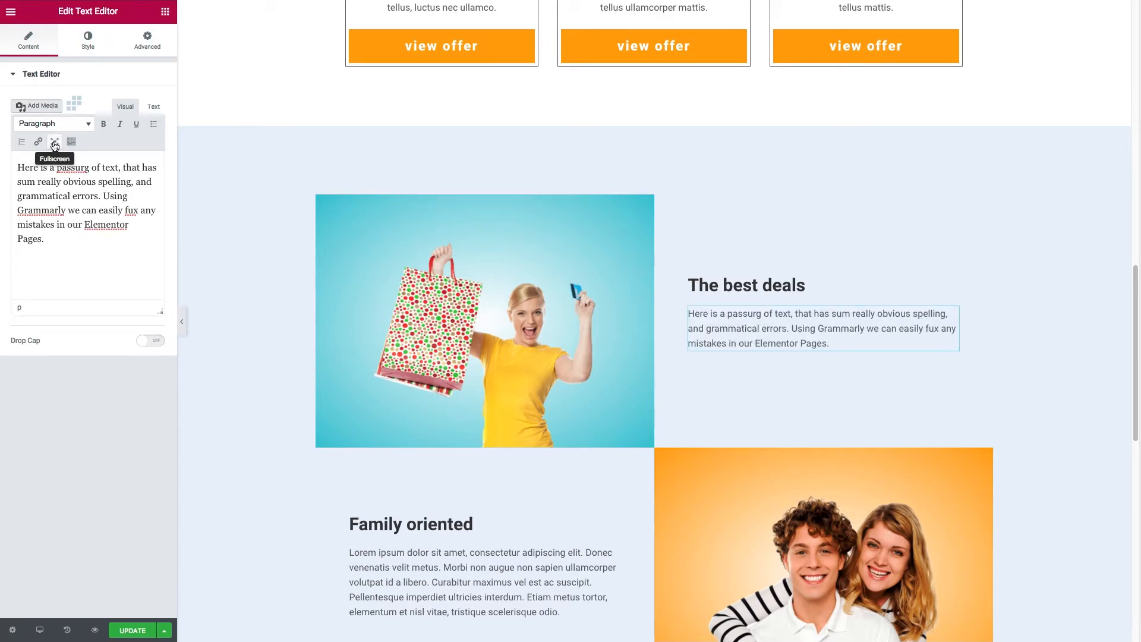
Switch The best deals text editor to fullscreen mode so Grammarly underlines errors
left_click(55, 141)
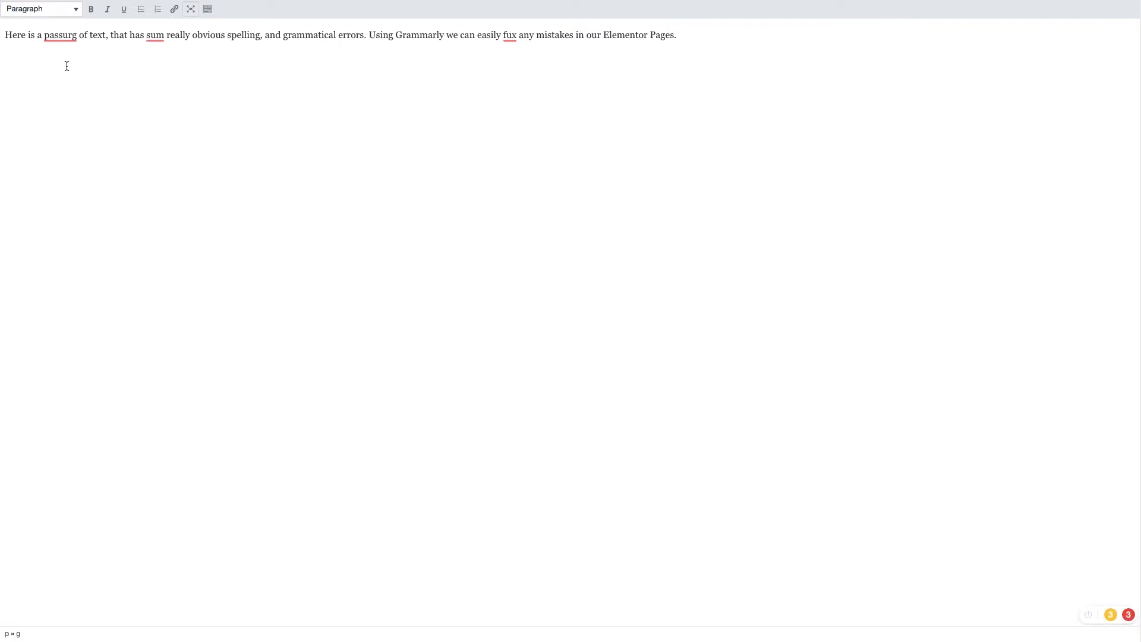
mouse_move(312, 60)
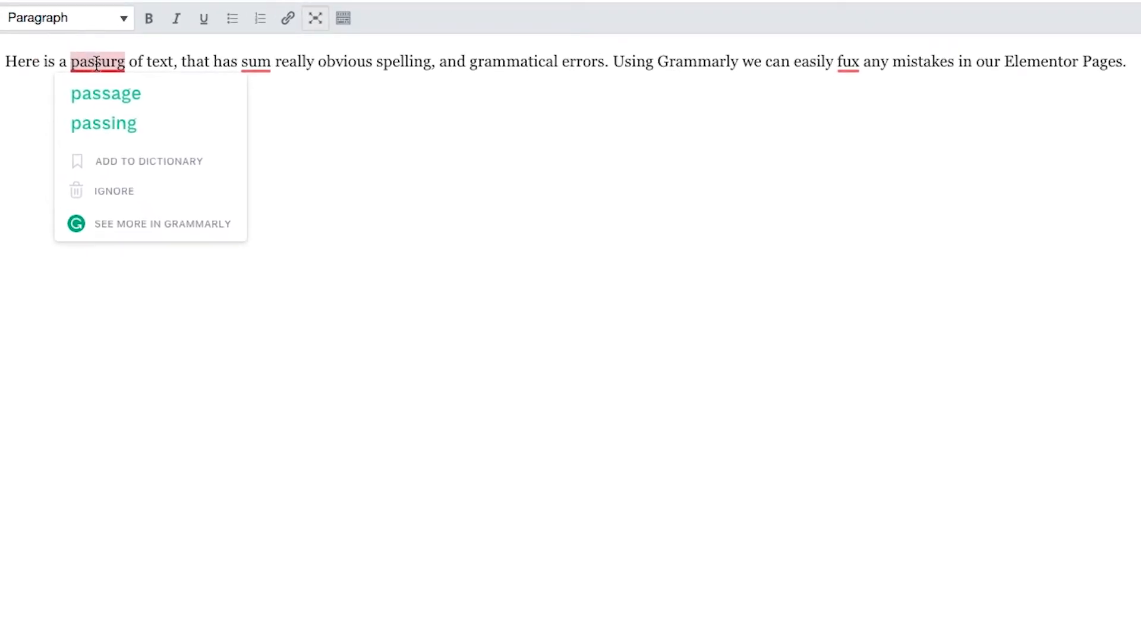
mouse_move(110, 97)
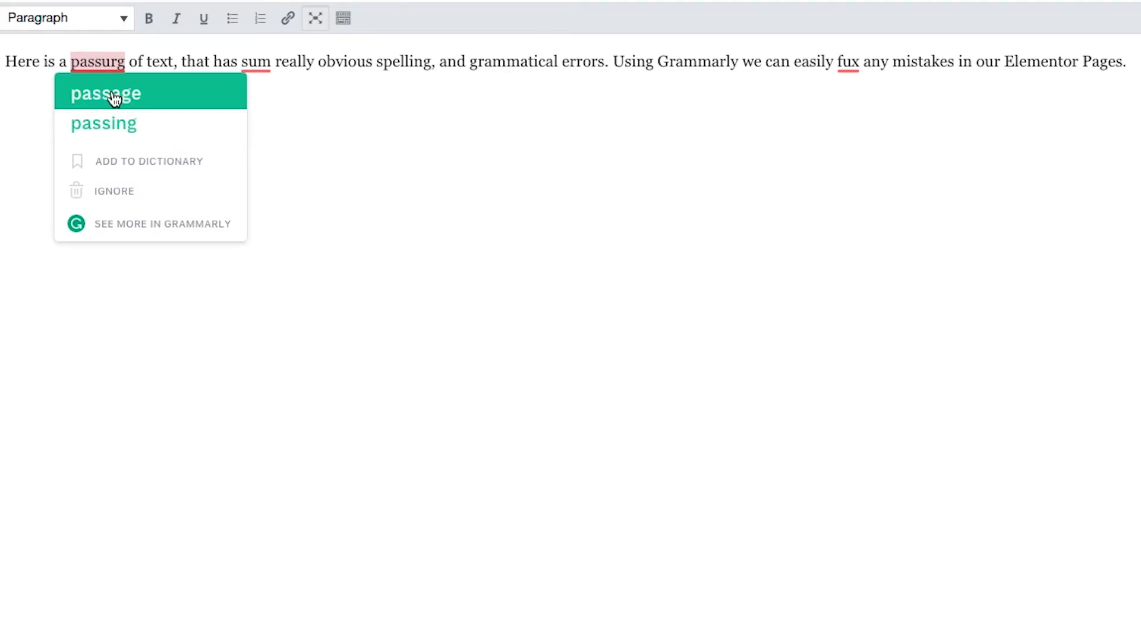
Accept Grammarly suggestions: passurg to passage, sum to some, fux to fix
left_click(107, 94)
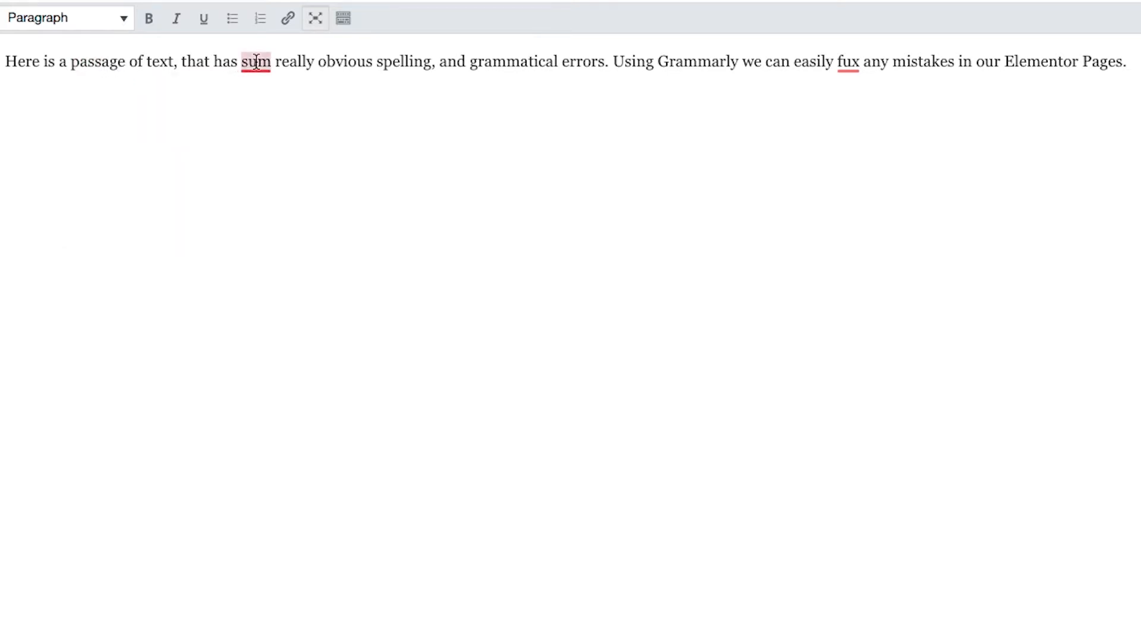
left_click(255, 62)
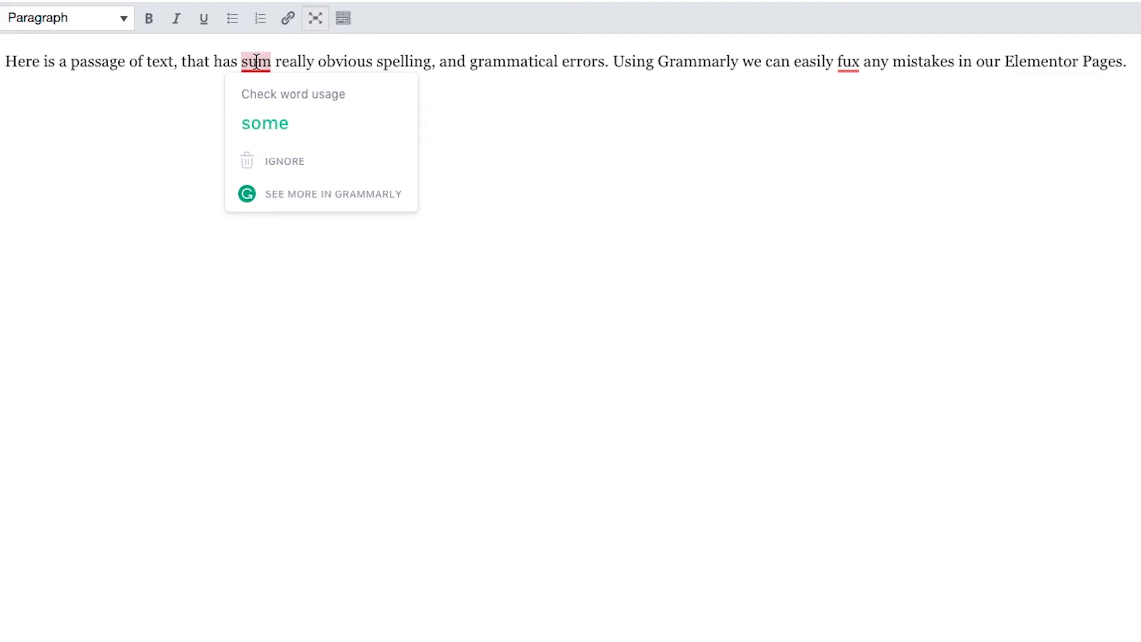
left_click(265, 123)
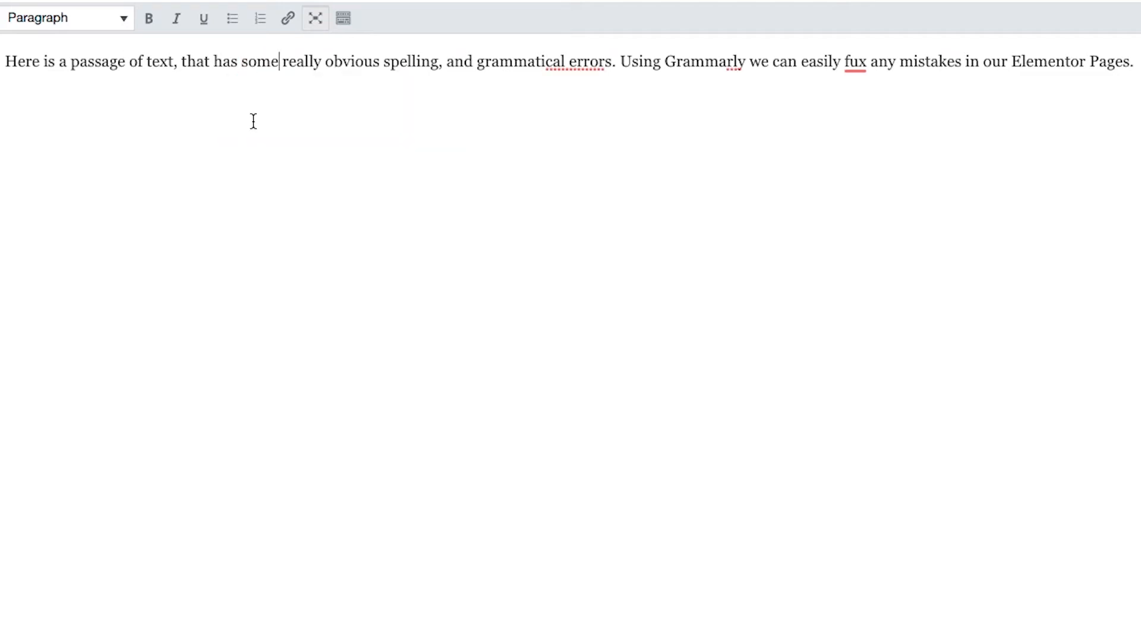
mouse_move(555, 53)
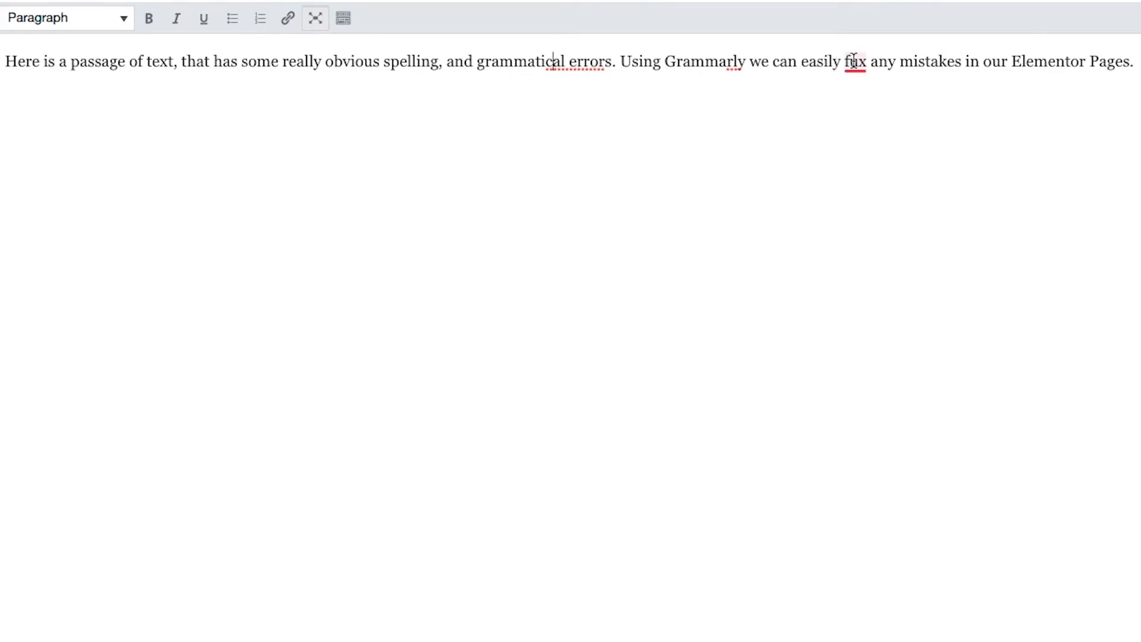
left_click(855, 61)
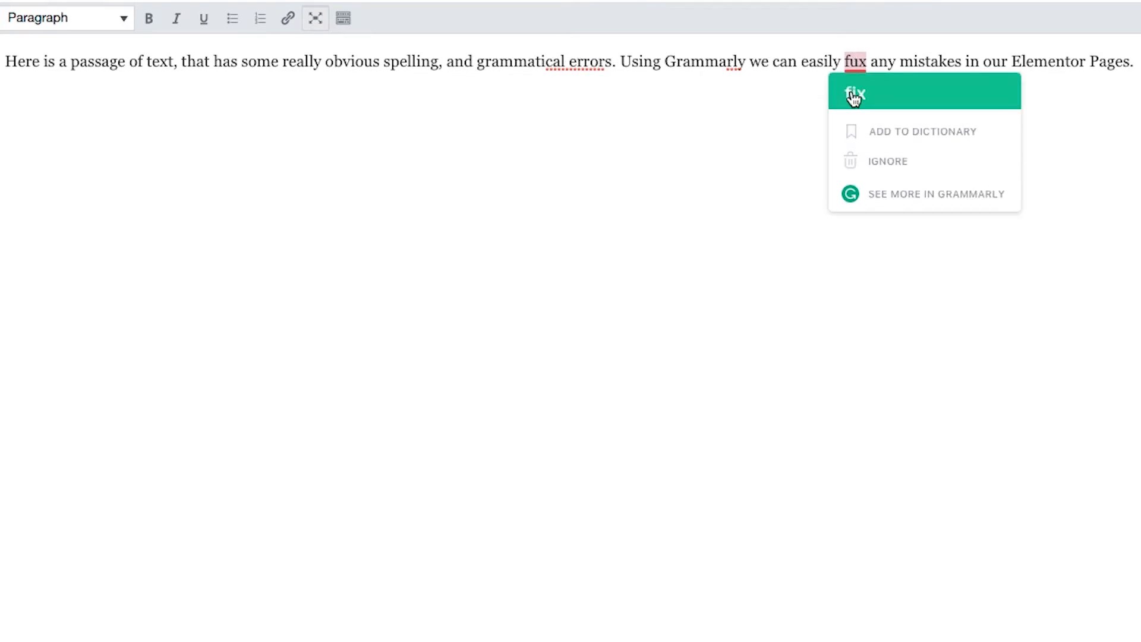
left_click(854, 92)
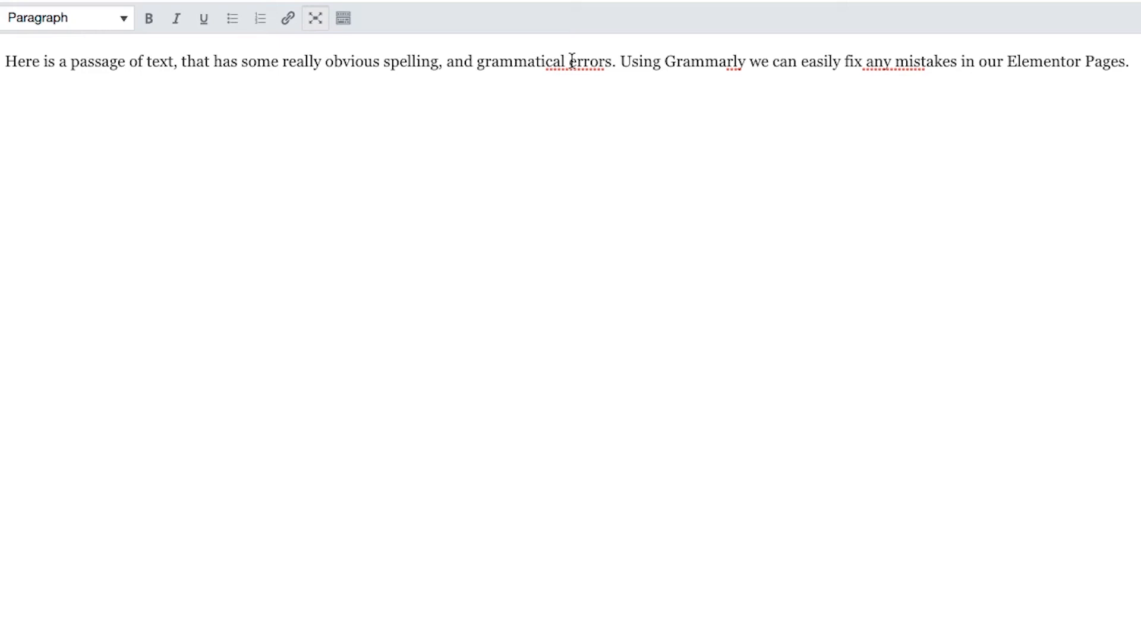
mouse_move(706, 77)
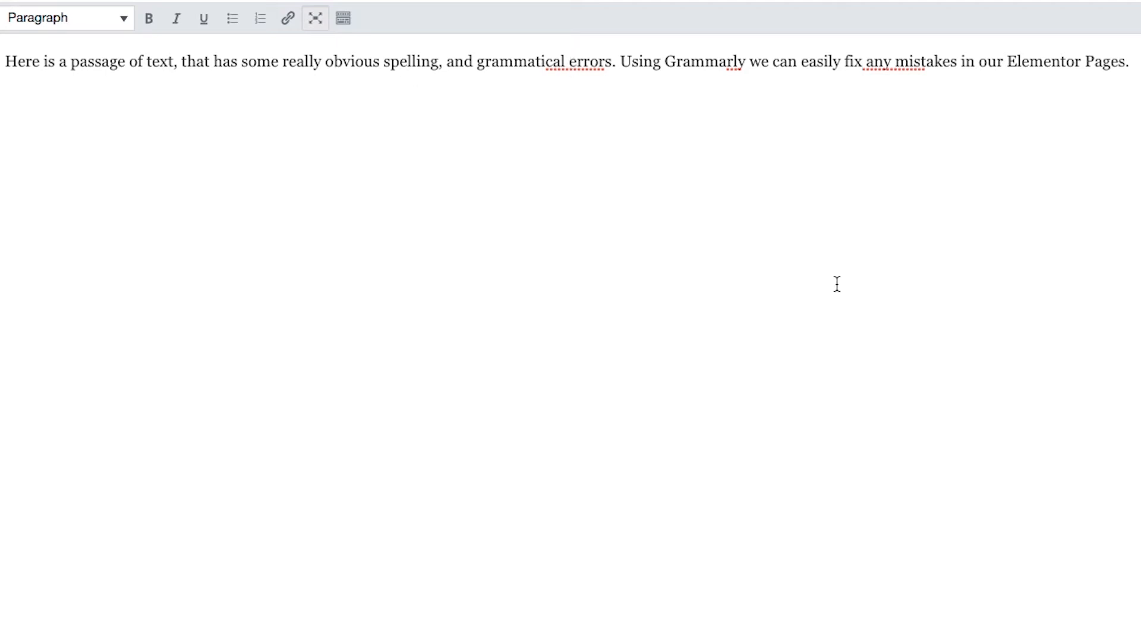
mouse_move(616, 148)
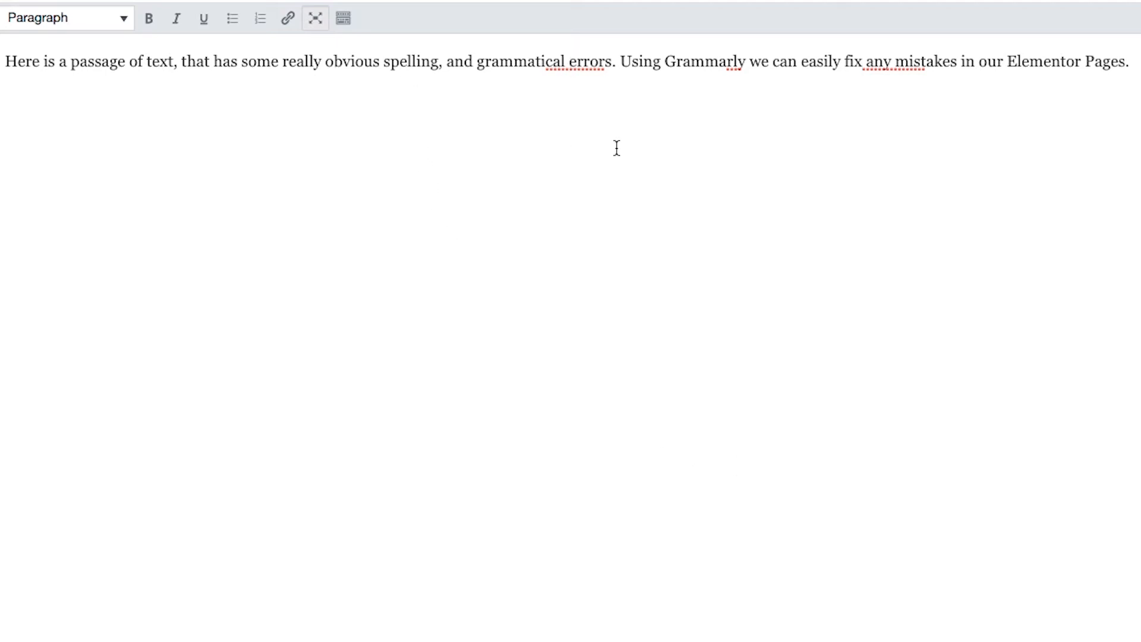
mouse_move(357, 72)
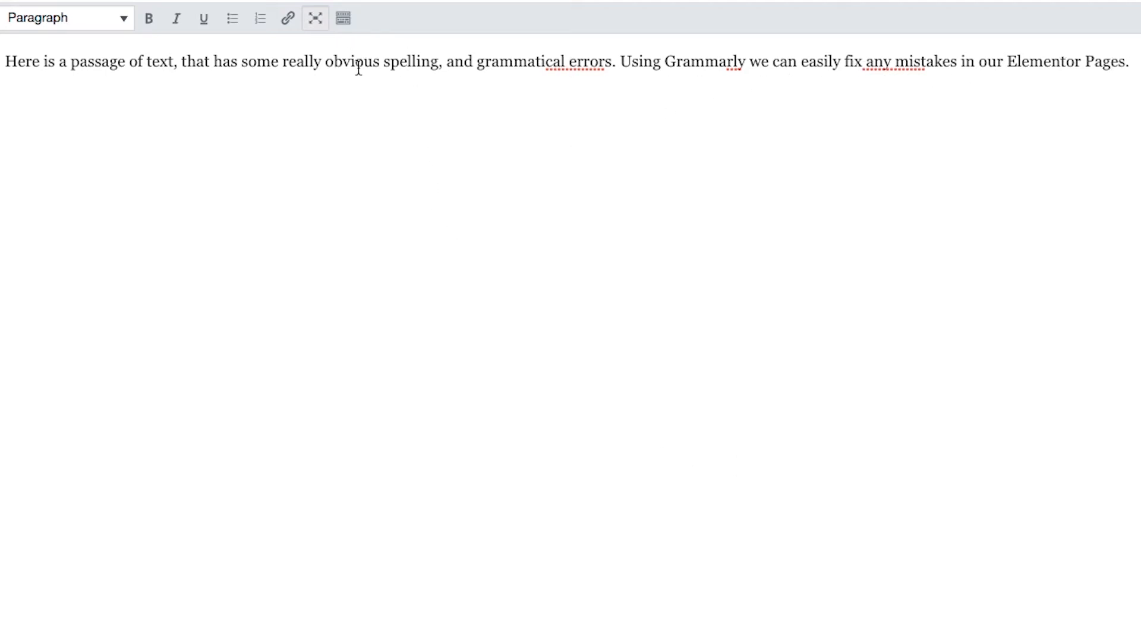
mouse_move(315, 18)
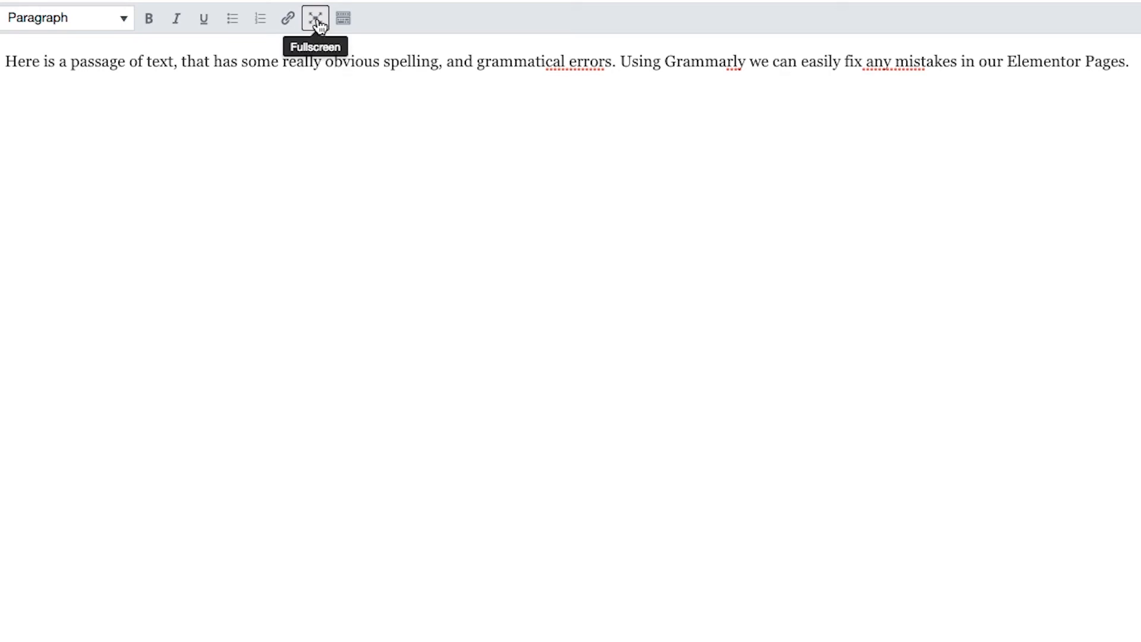
Exit fullscreen editing and select The best deals heading above the corrected paragraph
left_click(314, 18)
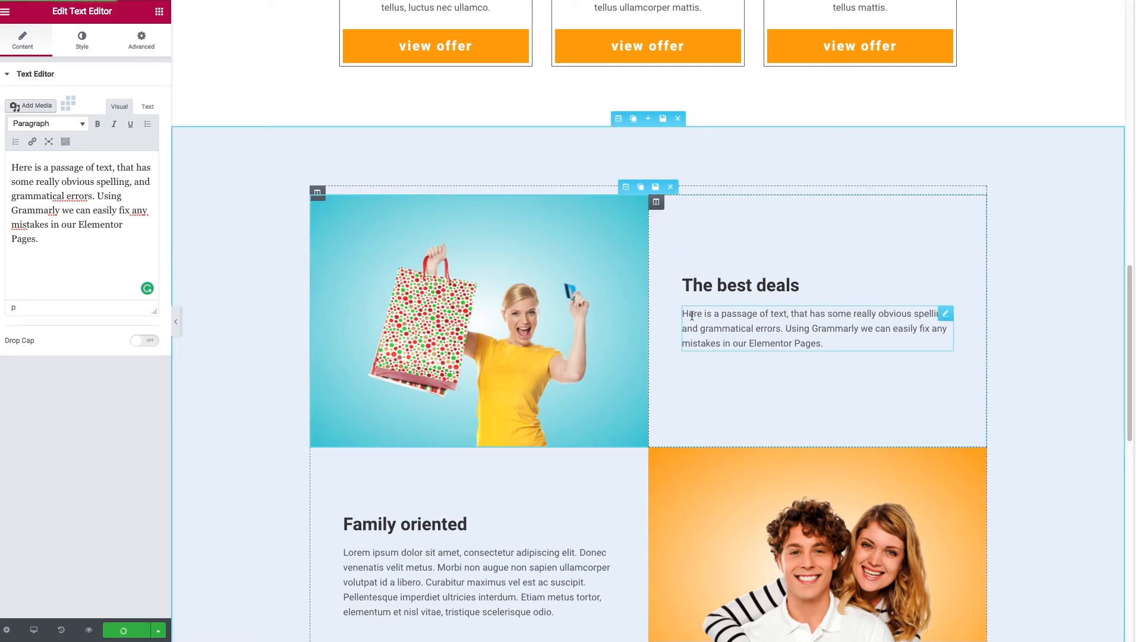
mouse_move(743, 328)
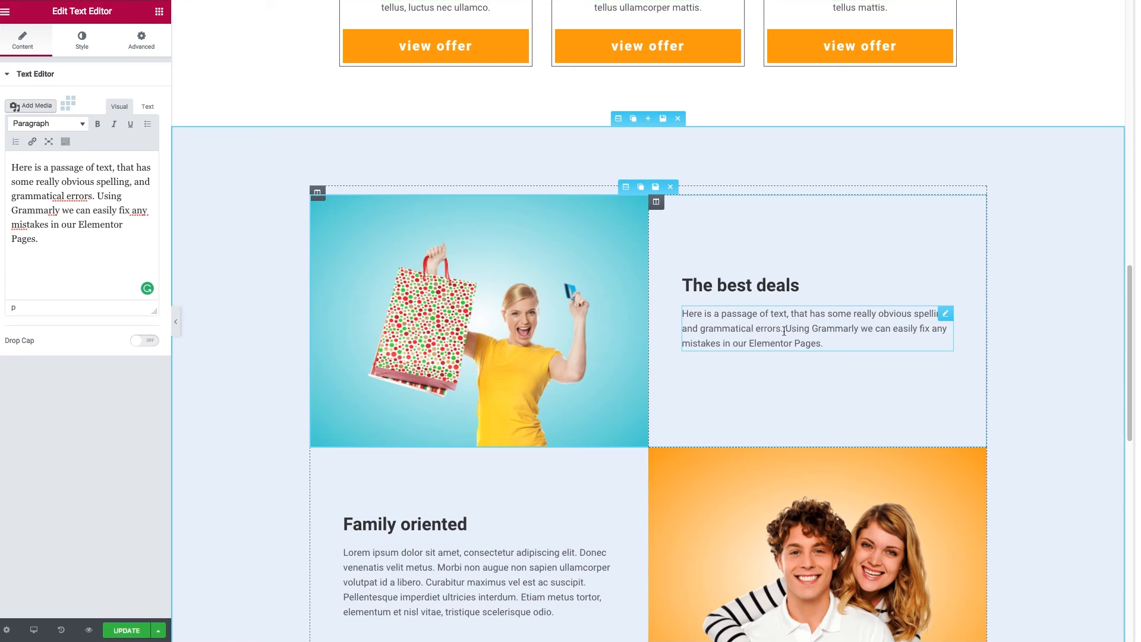
left_click(741, 285)
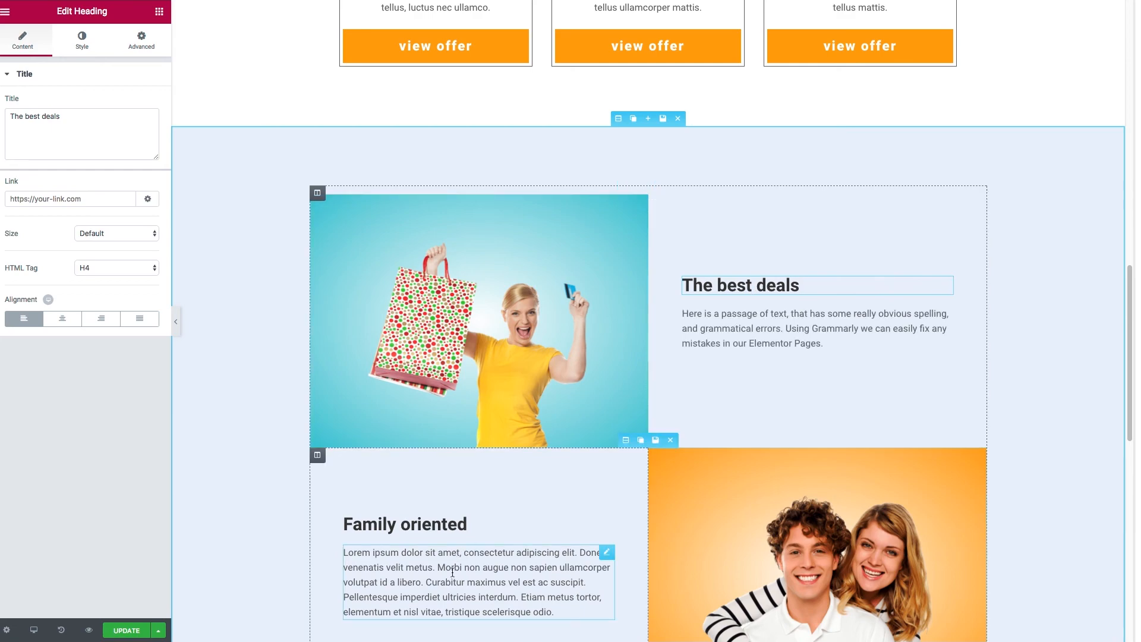